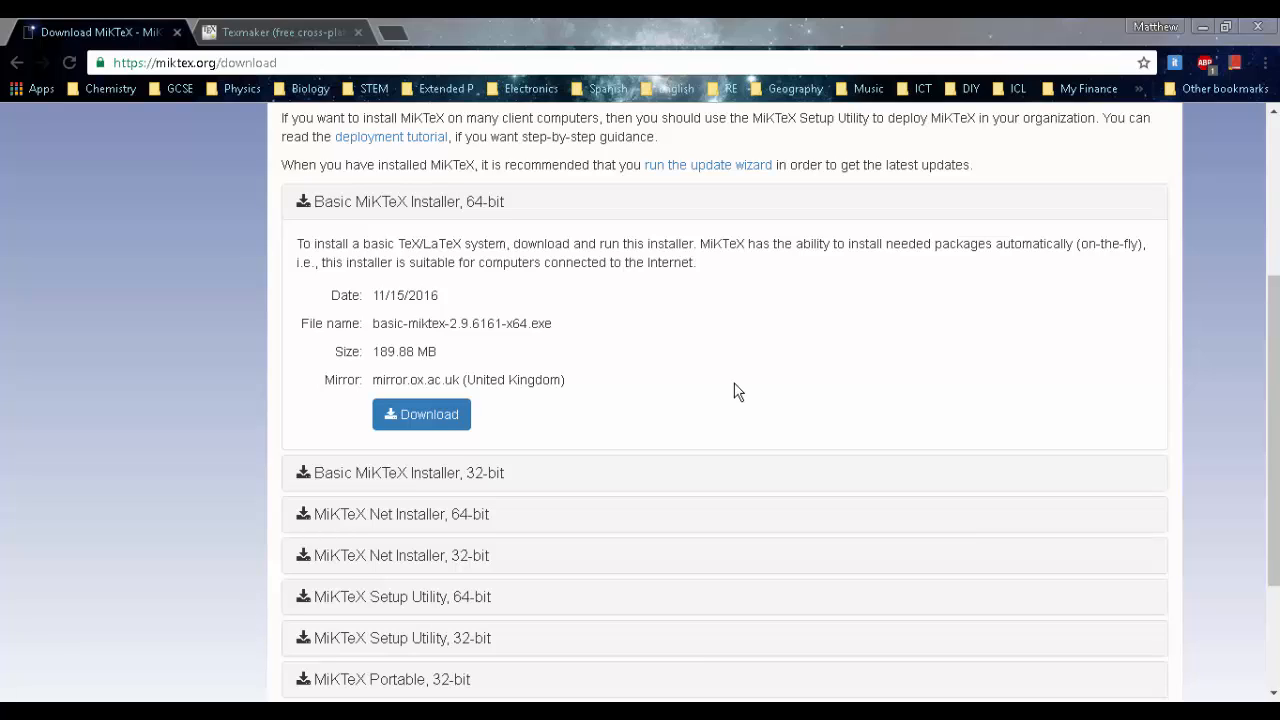
mouse_move(700, 364)
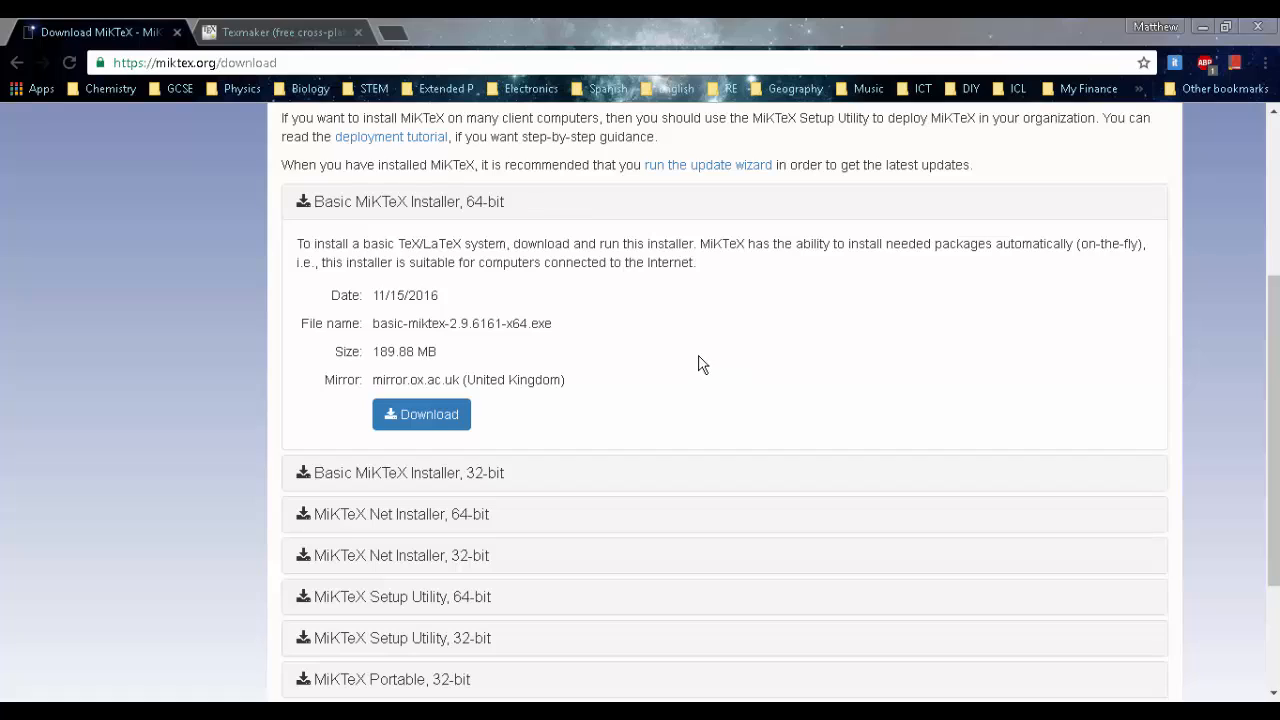
mouse_move(338, 218)
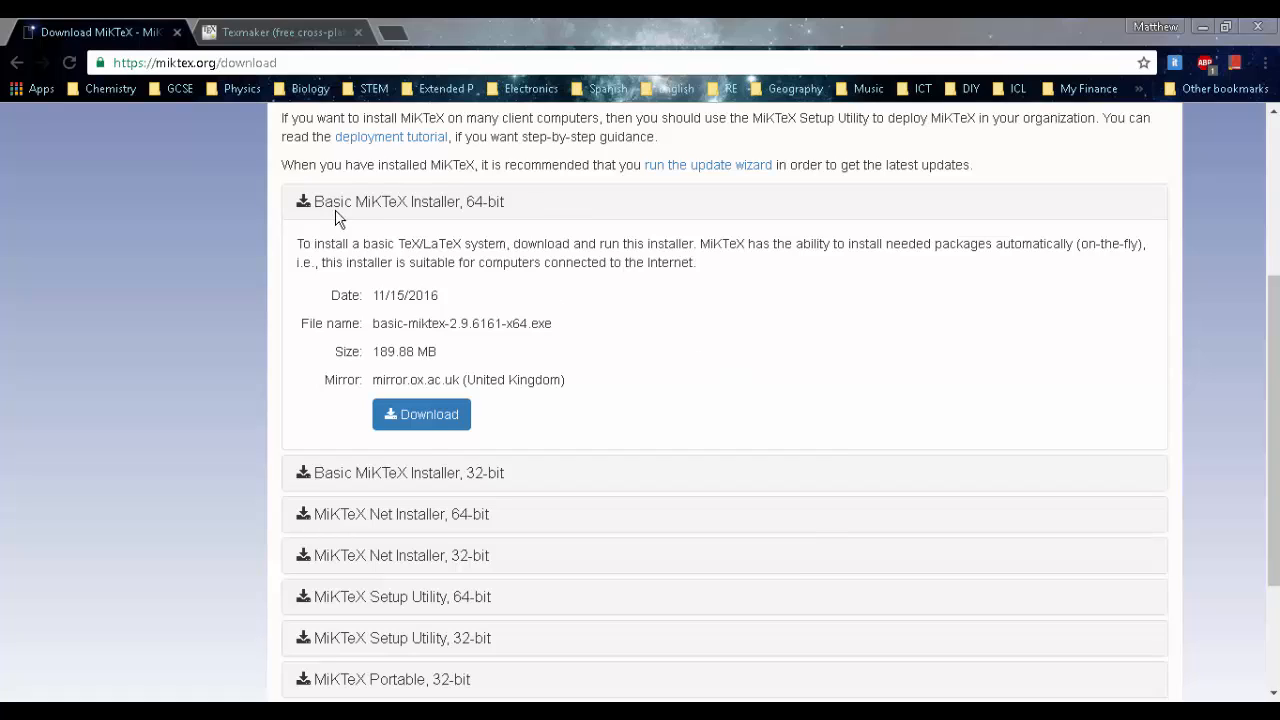
mouse_move(136, 260)
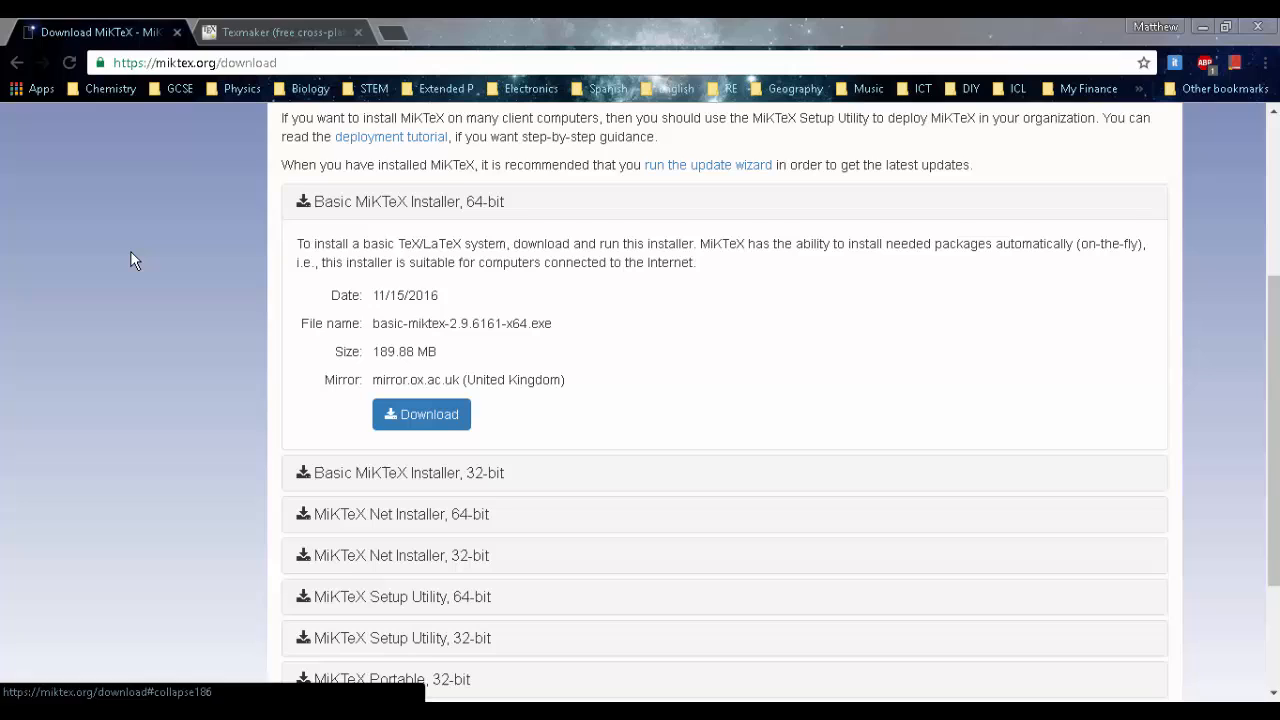
- Show the Texmaker 4.5 for Windows section of the Texmaker download page
click(280, 32)
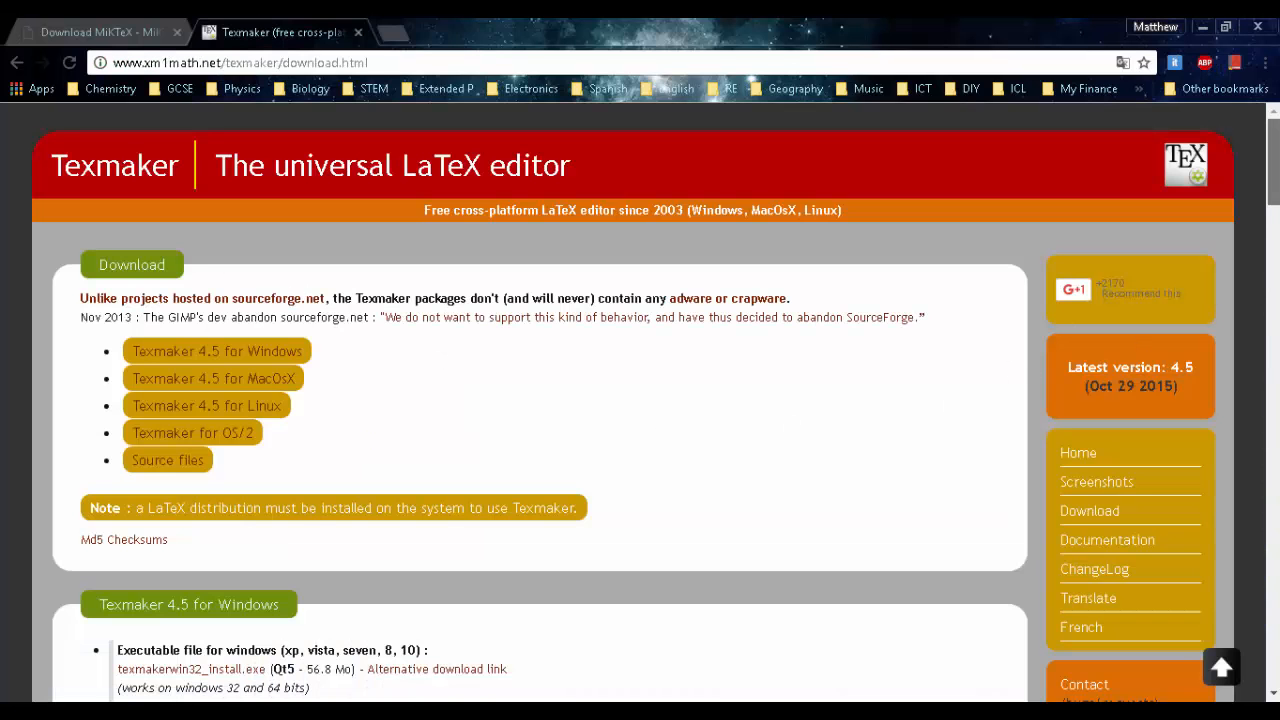
scroll(down, 3)
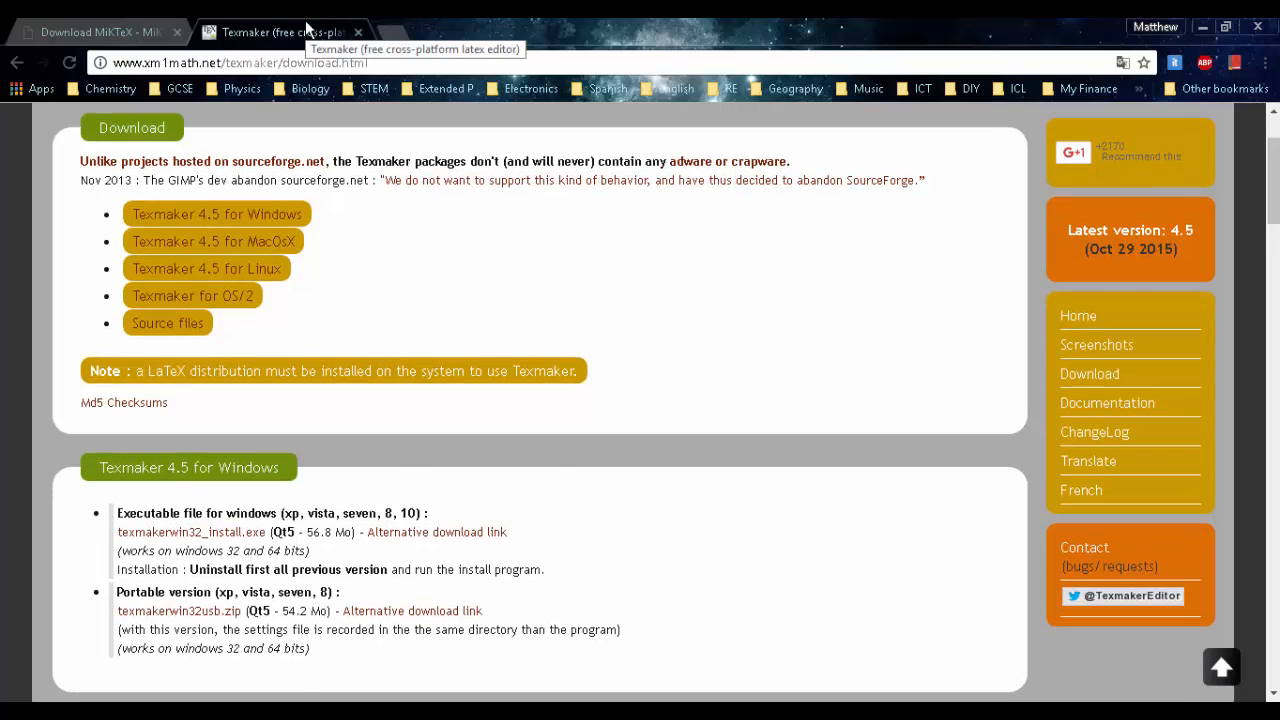
- Start the Basic MiKTeX 64-bit installer download from the MiKTeX page
click(96, 32)
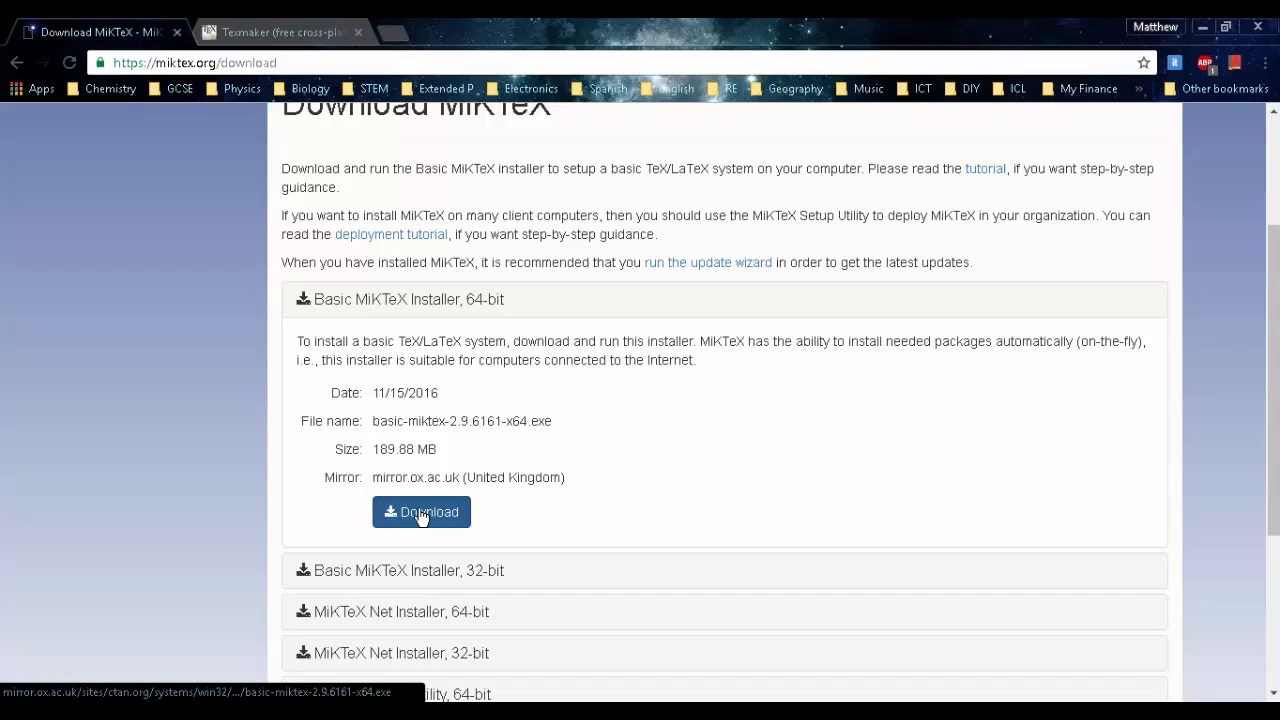
click(420, 512)
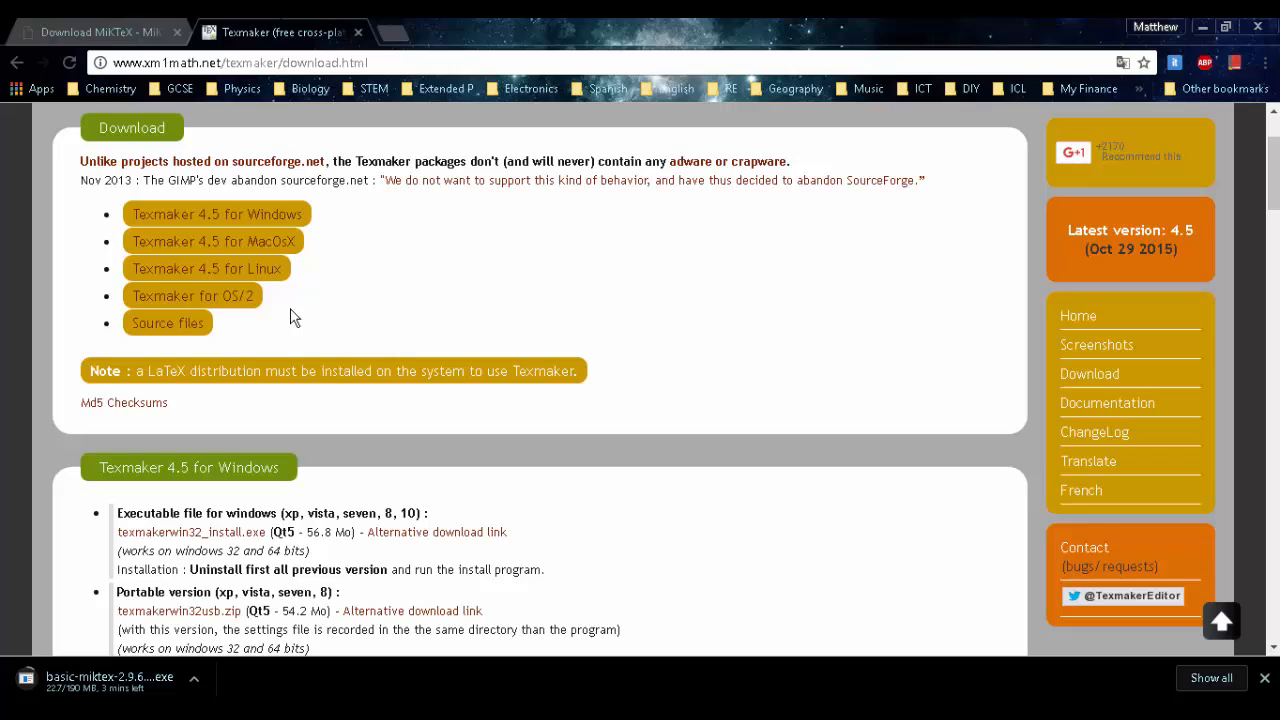
- Scroll further through the Texmaker download list before switching to the Downloads folder
scroll(down, 3)
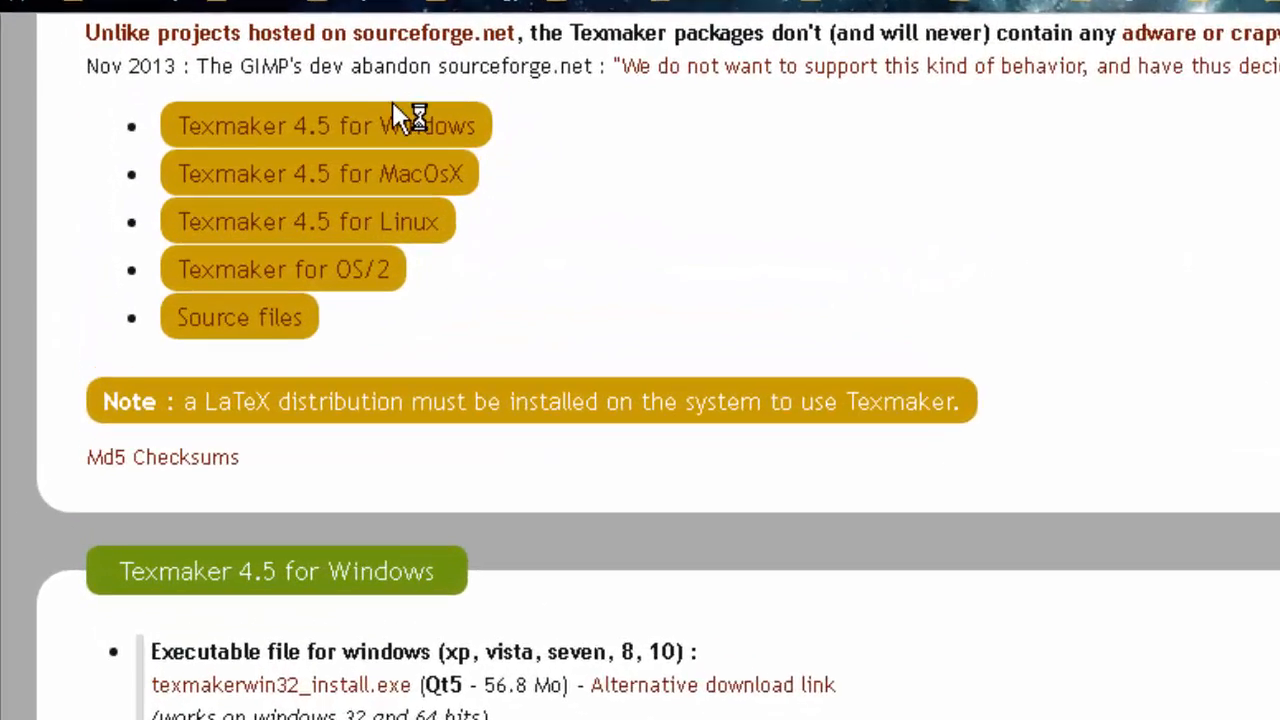
scroll(down, 3)
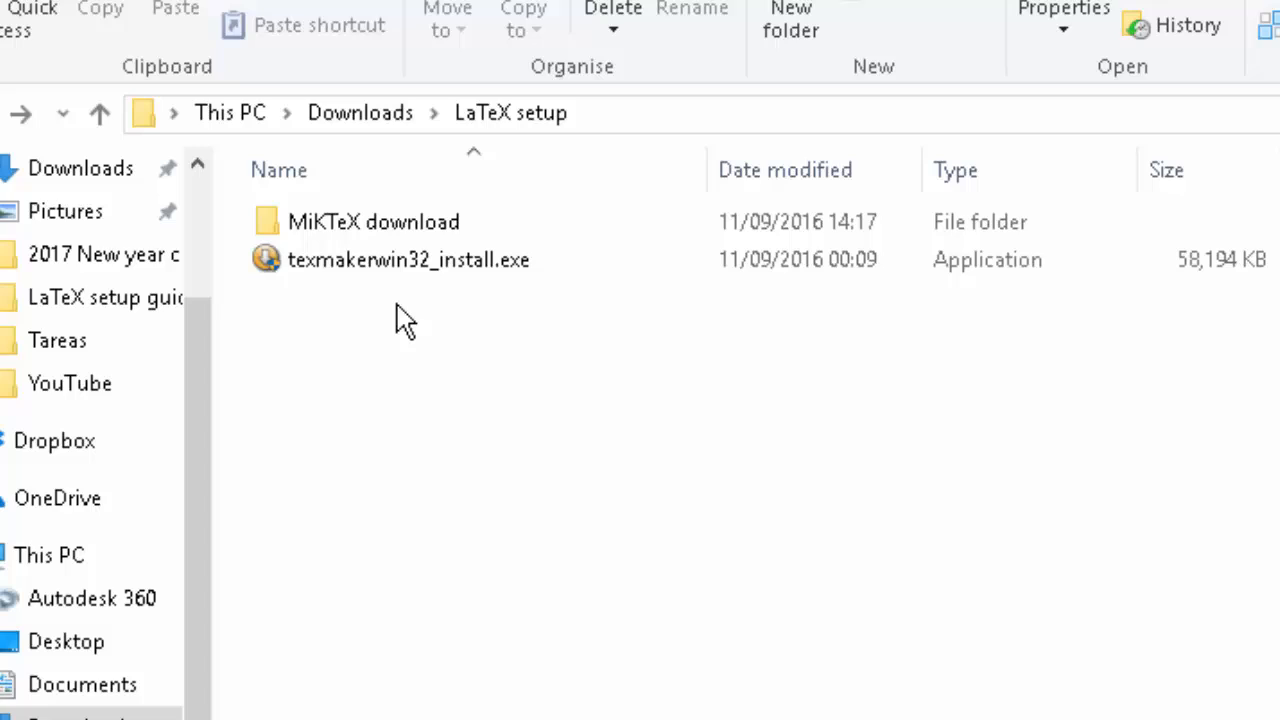
- Launch setup-2.9.6050.exe from the MiKTeX download folder
click(372, 220)
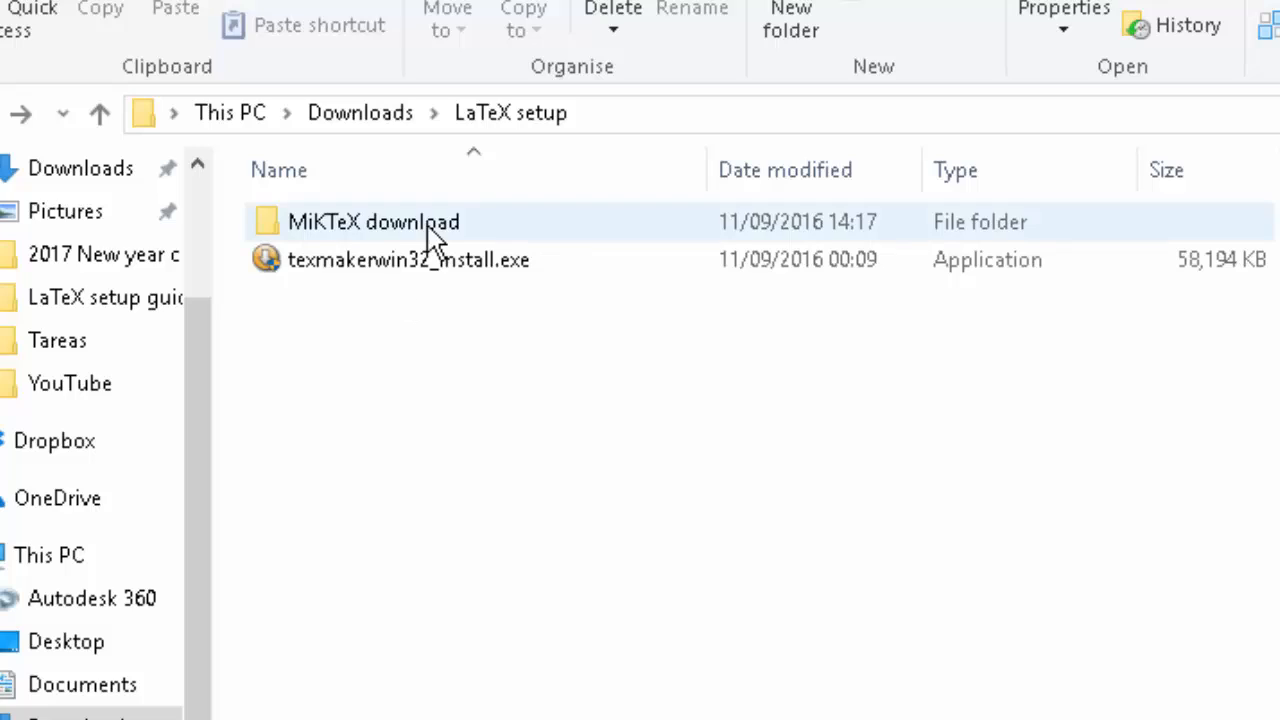
double_click(374, 220)
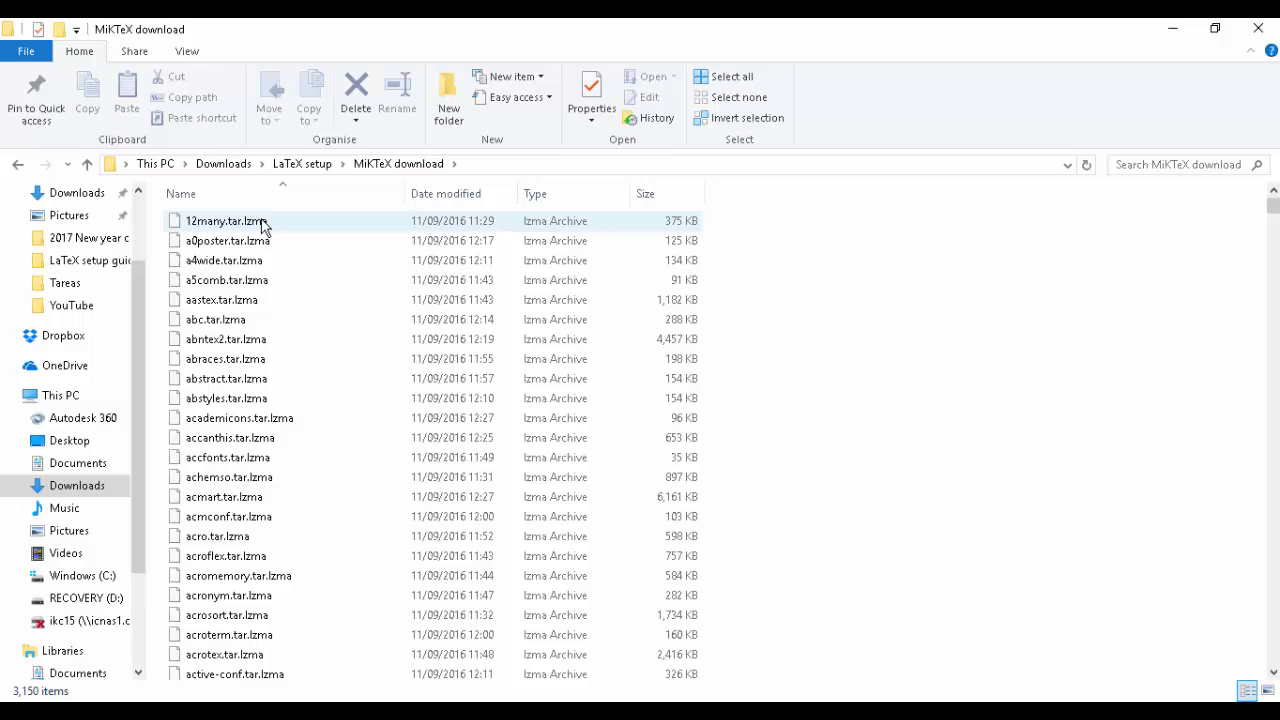
mouse_move(544, 250)
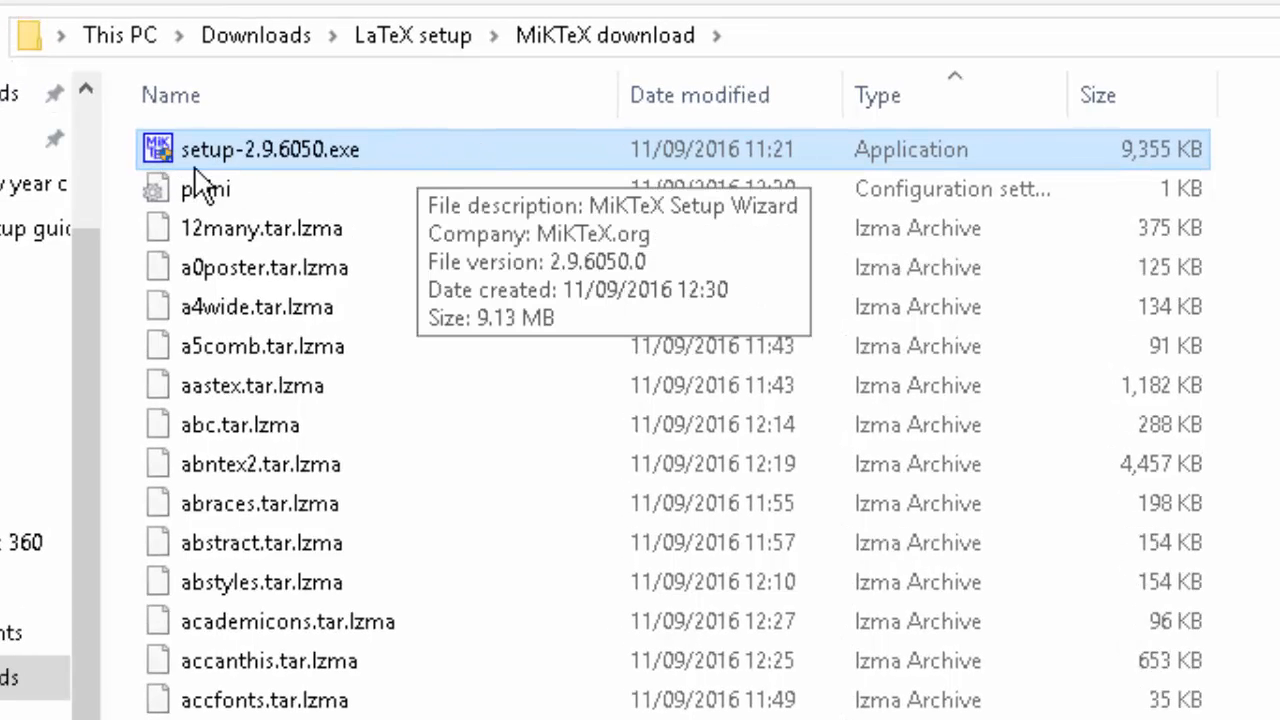
mouse_move(376, 170)
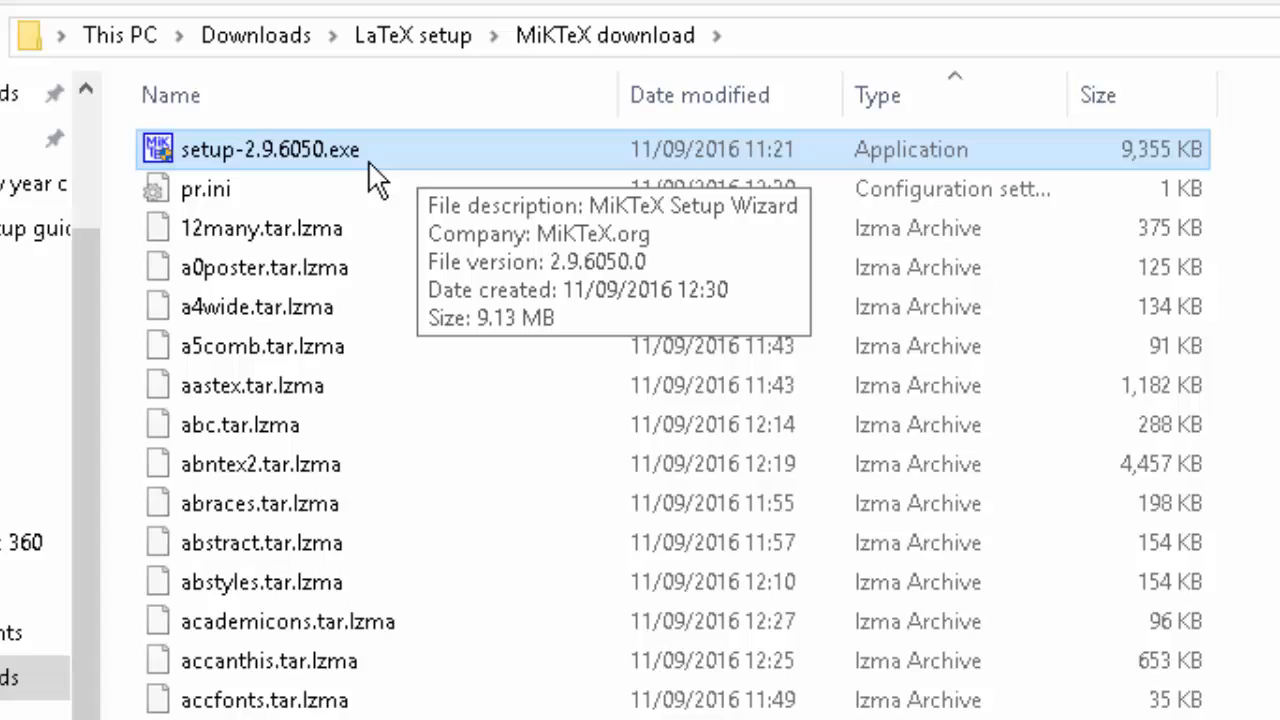
double_click(270, 148)
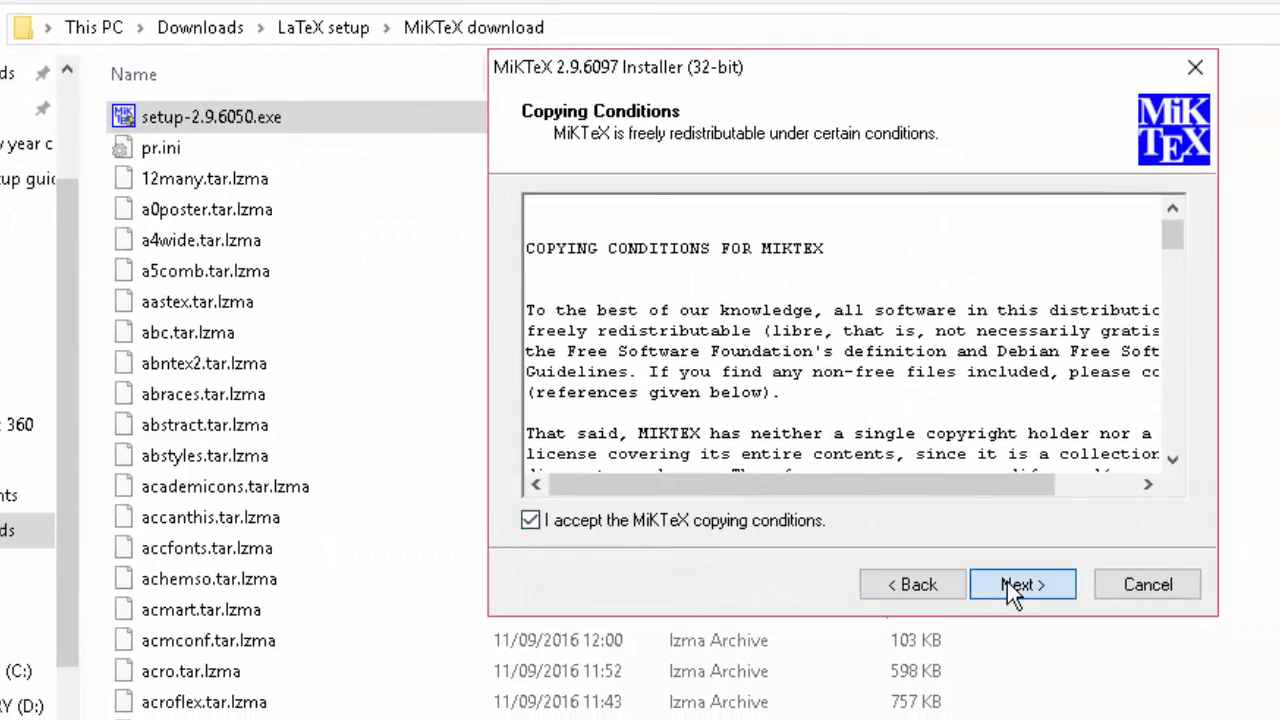
- Choose Complete MiKTeX for anyone who uses this computer at the default path, then run texmakerwin32_install.exe
click(1020, 584)
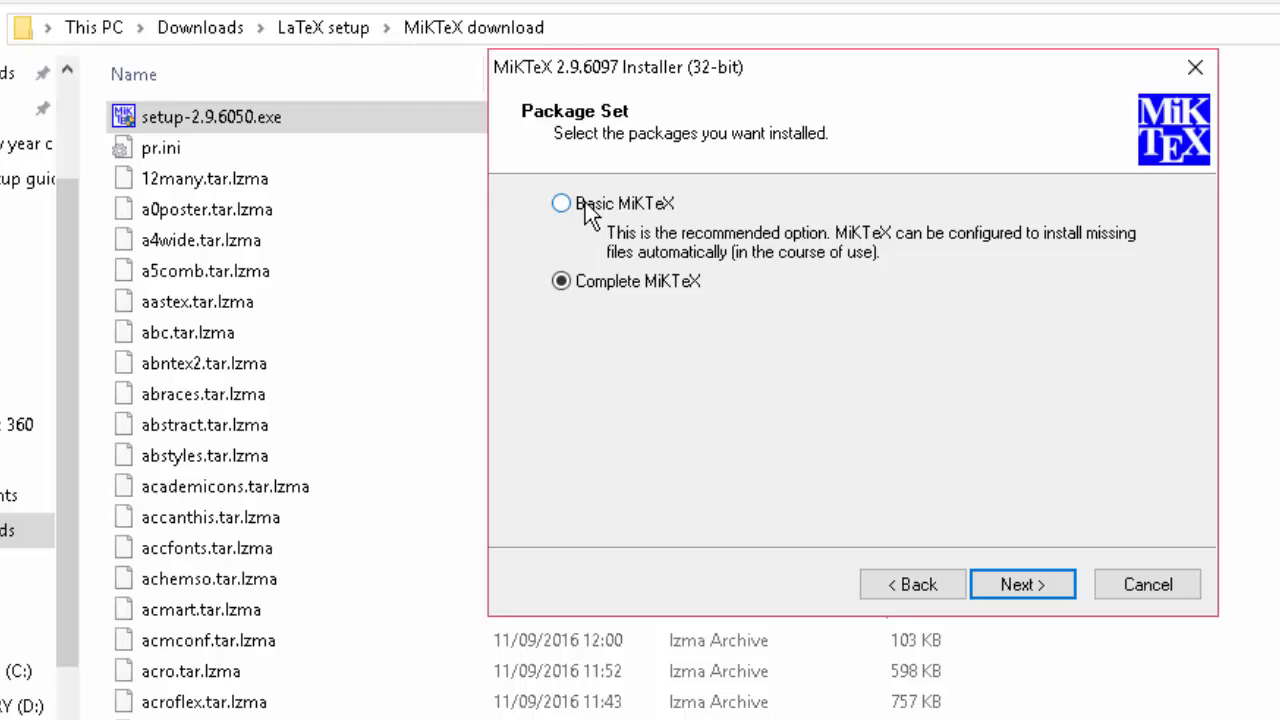
mouse_move(758, 340)
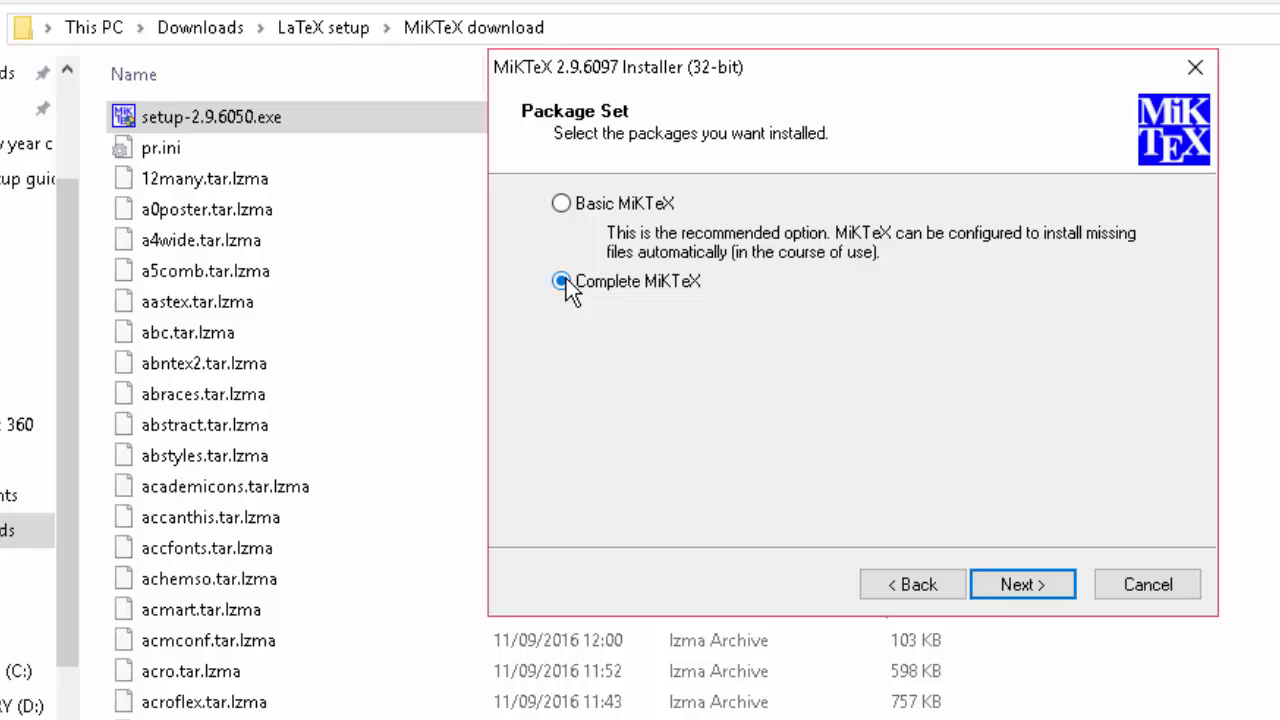
click(1022, 584)
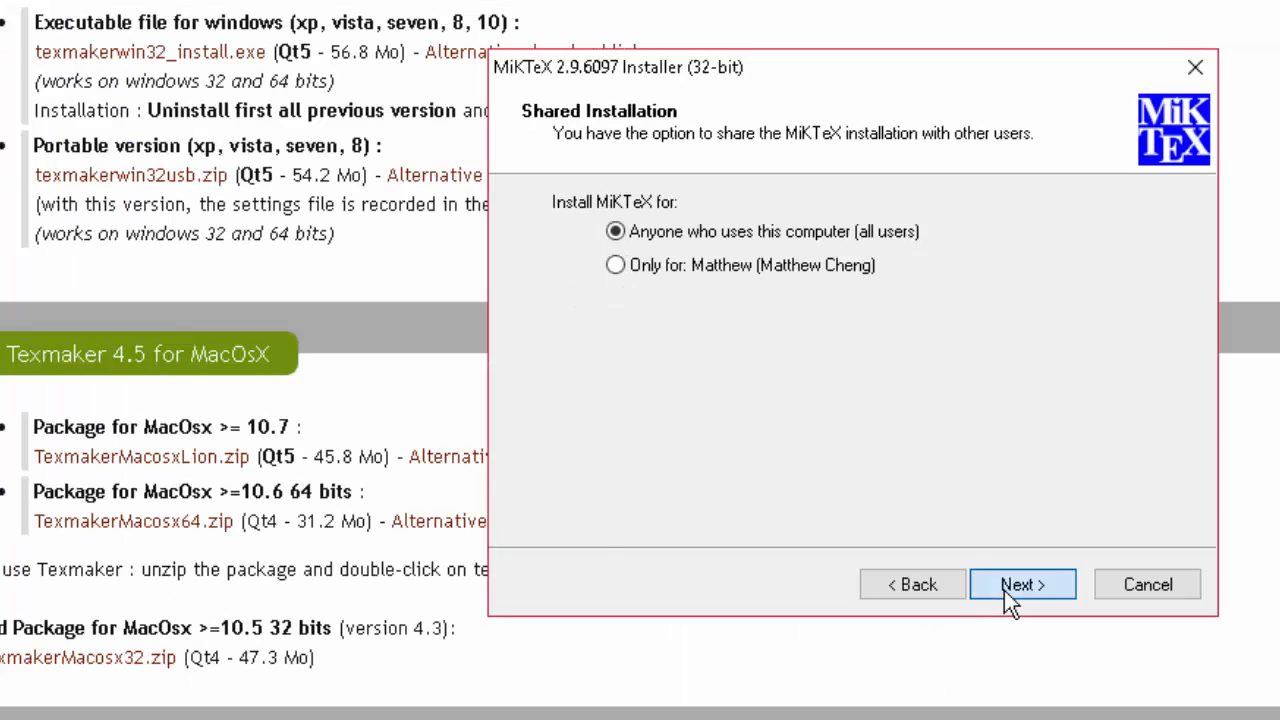
click(1022, 584)
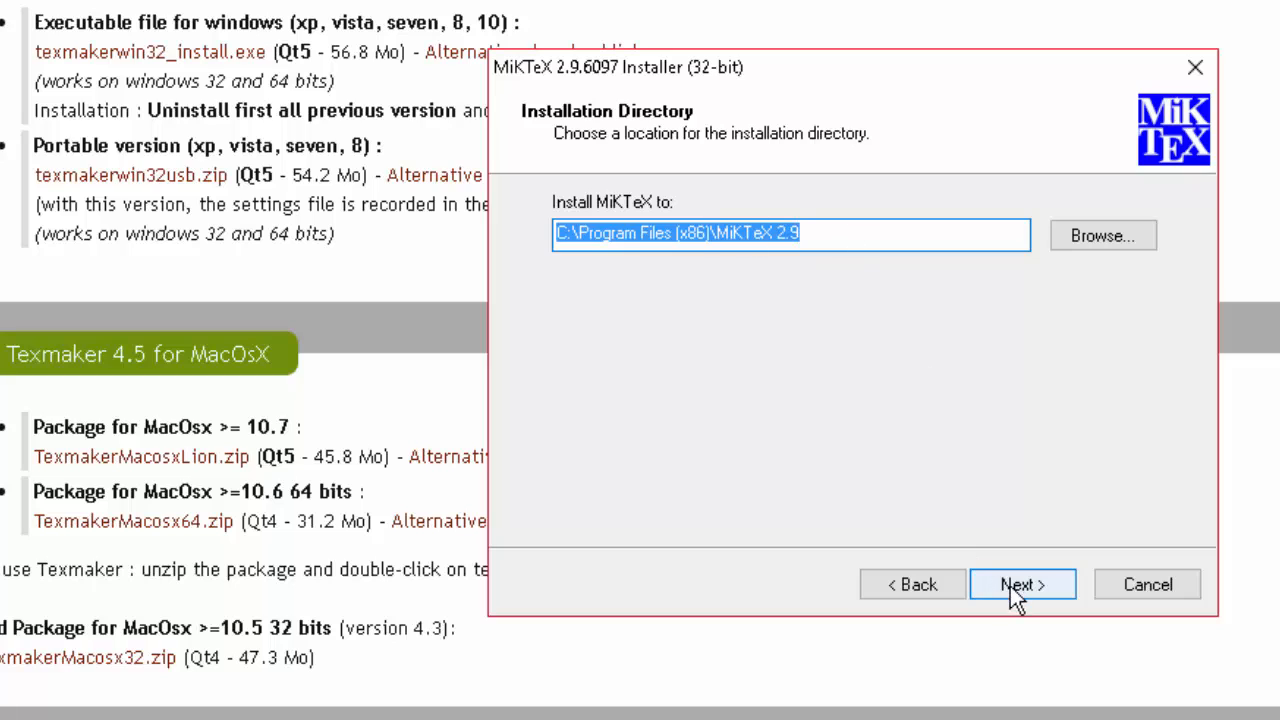
click(1022, 584)
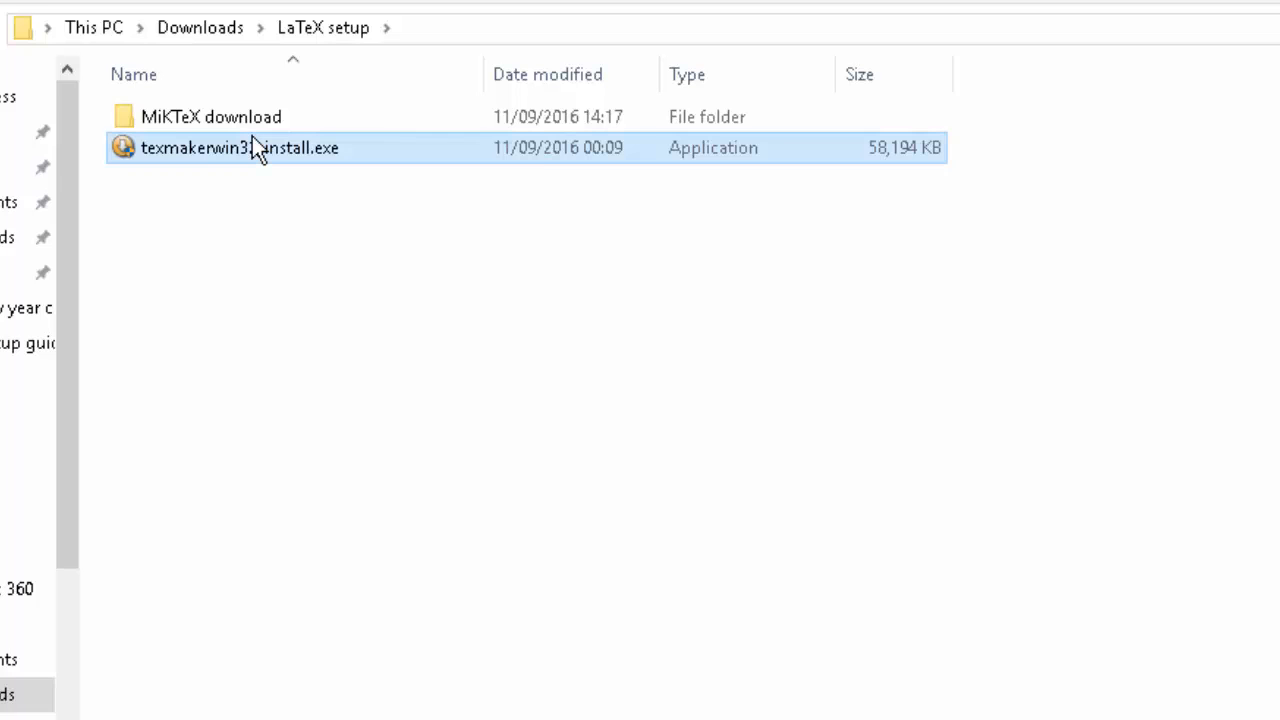
double_click(240, 148)
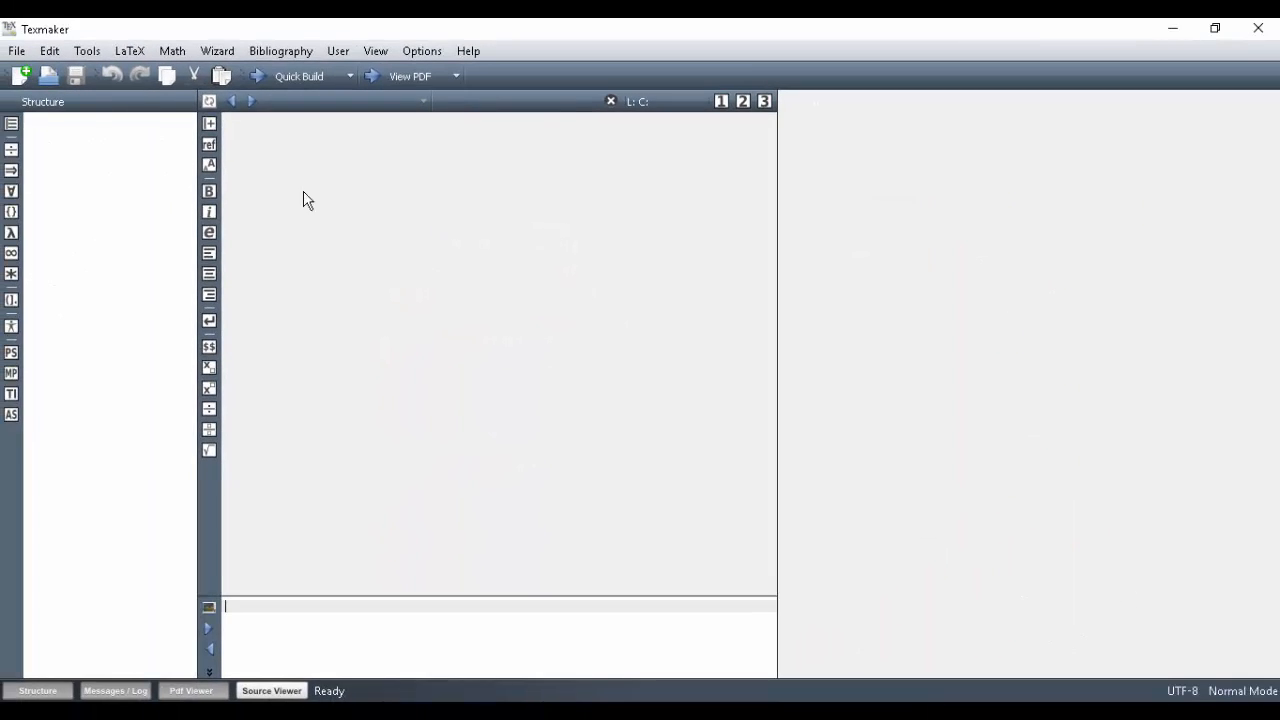
- Create a new blank document, untitled1, from the Texmaker toolbar
click(22, 74)
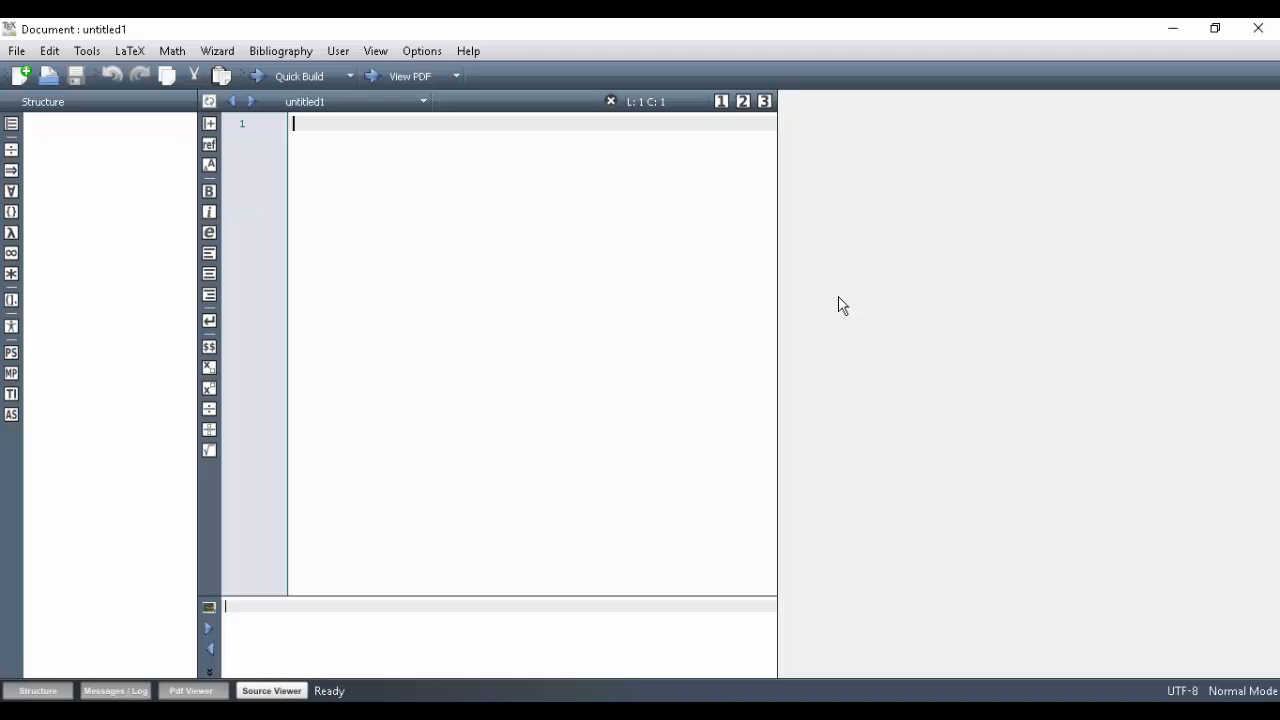
mouse_move(980, 220)
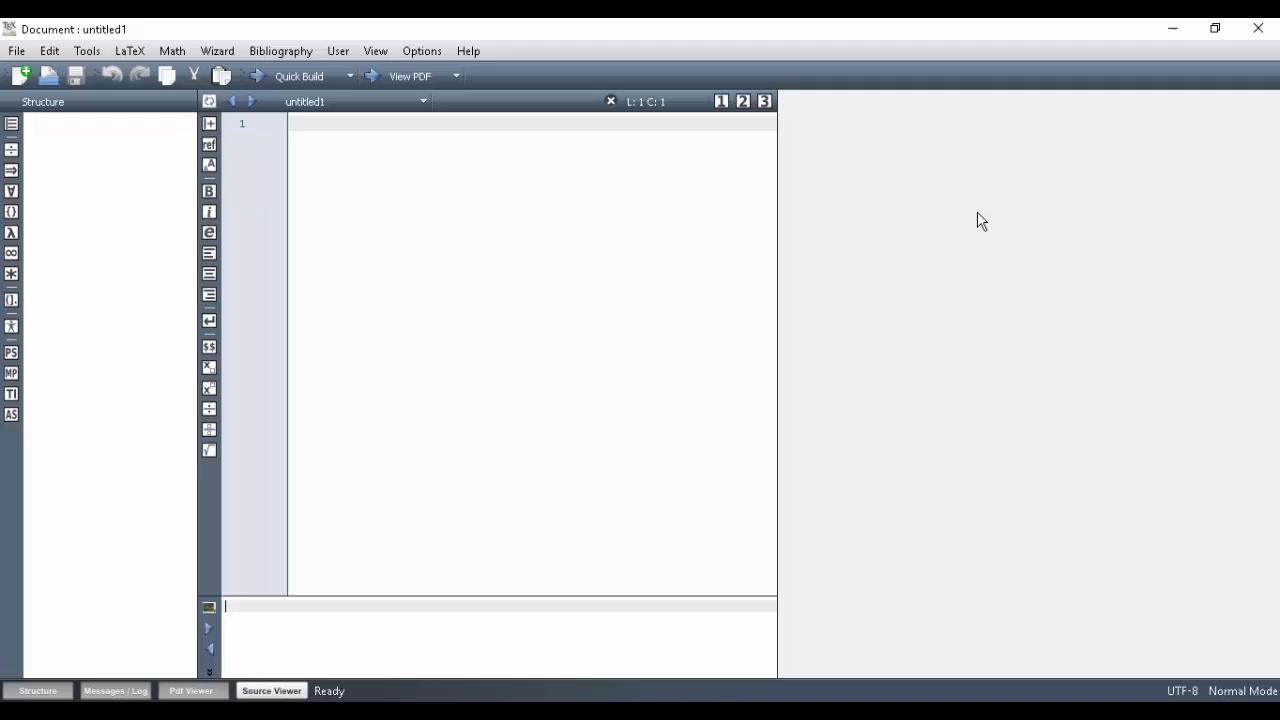
mouse_move(1256, 124)
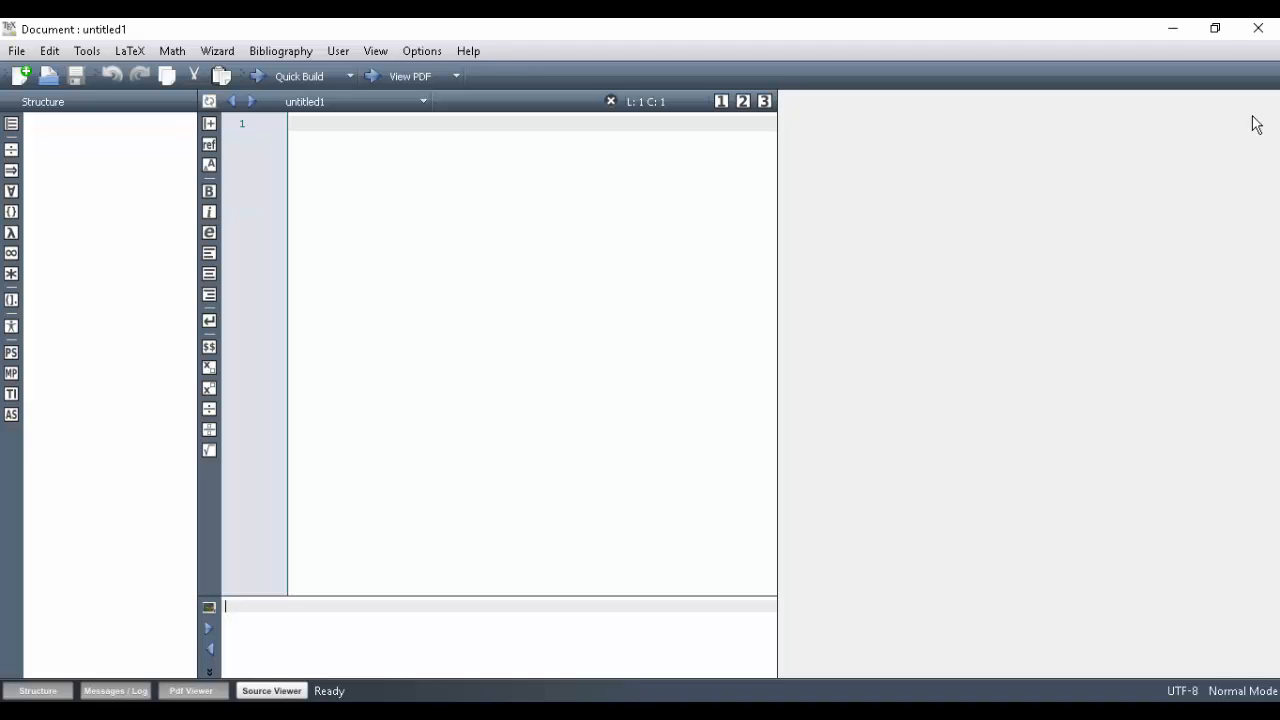